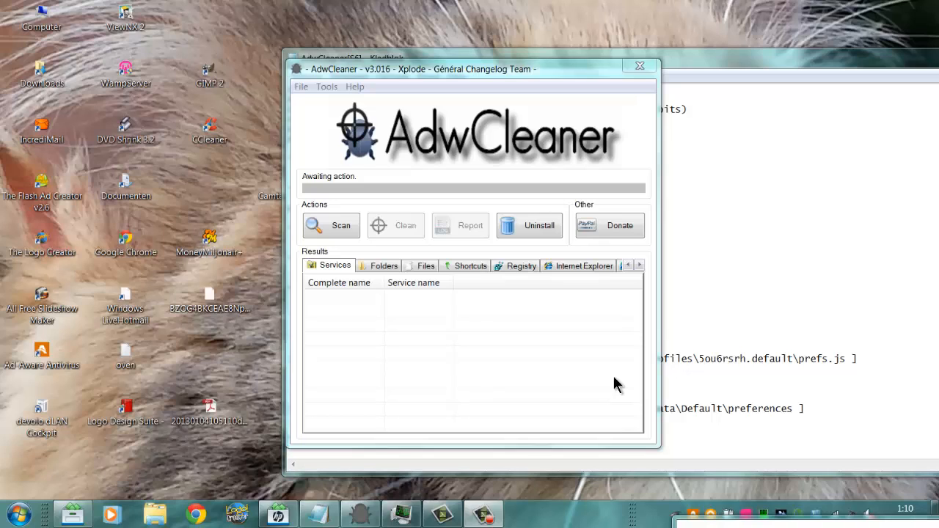
mouse_move(340, 384)
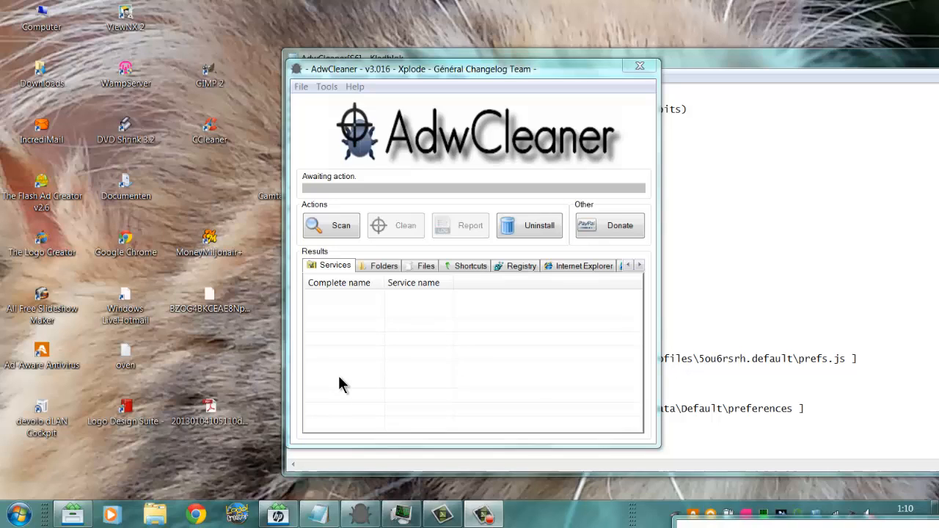
mouse_move(325, 373)
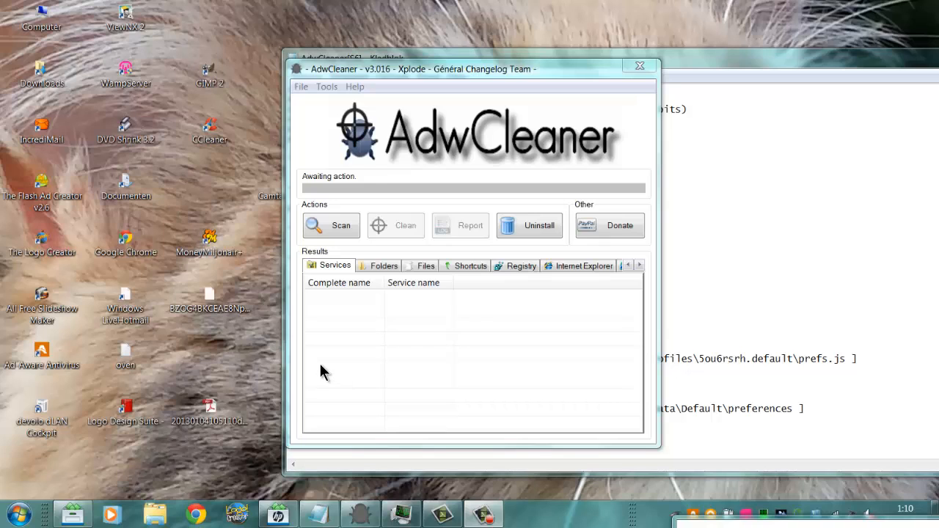
Start an AdwCleaner scan of the computer for adware
left_click(332, 225)
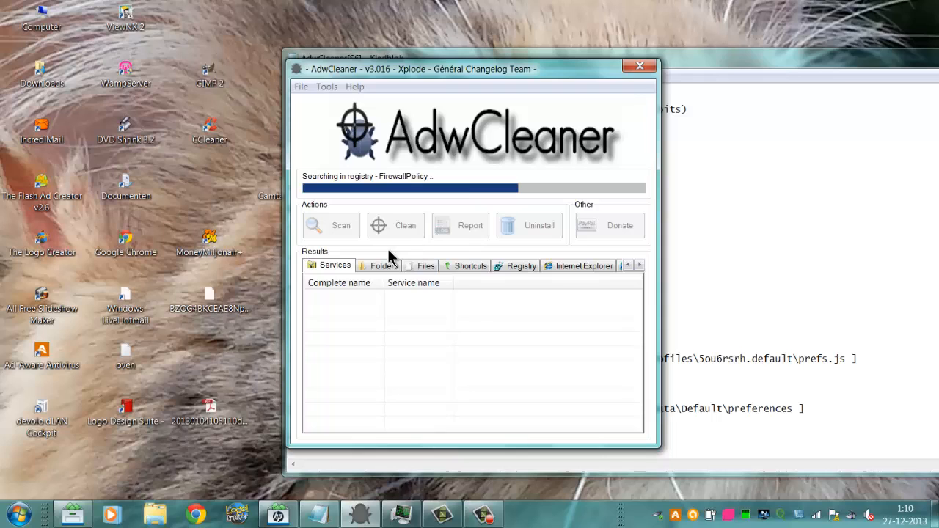
mouse_move(385, 252)
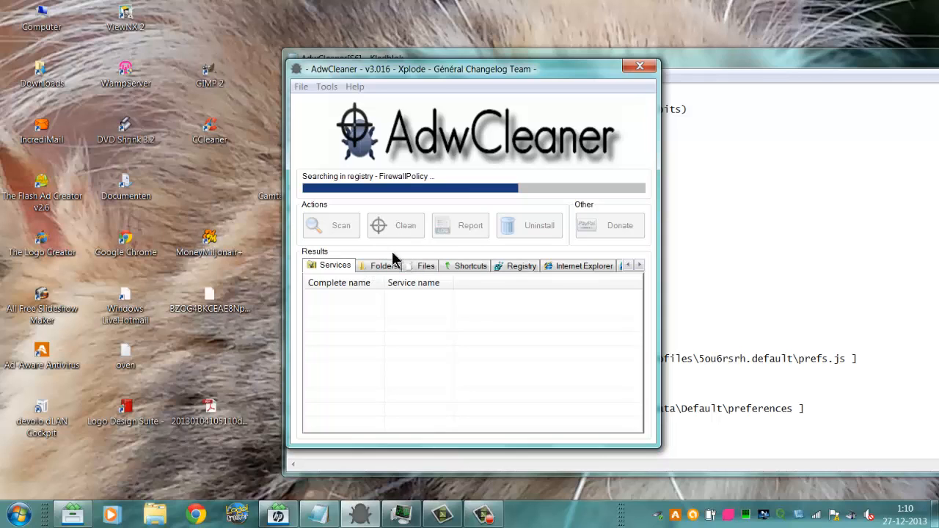
mouse_move(443, 331)
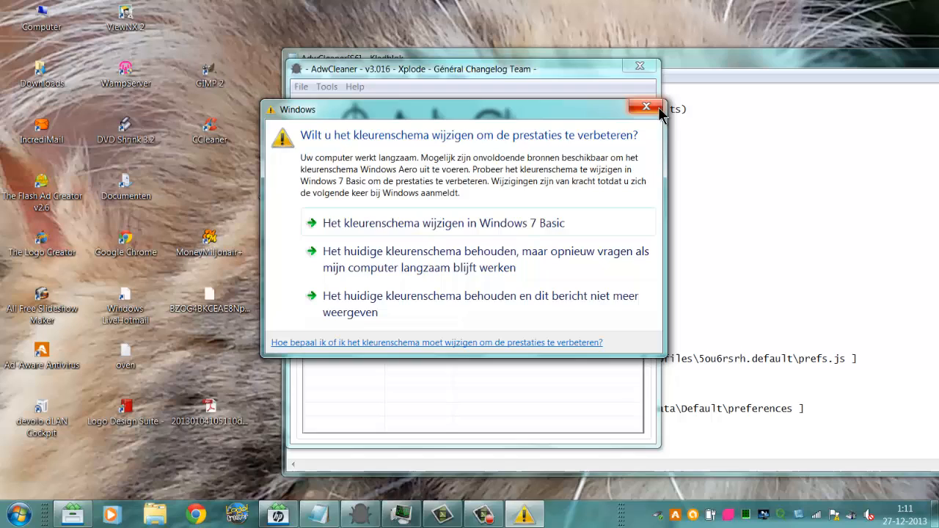
Dismiss the Windows colour scheme prompt so the finished scan results show
left_click(645, 106)
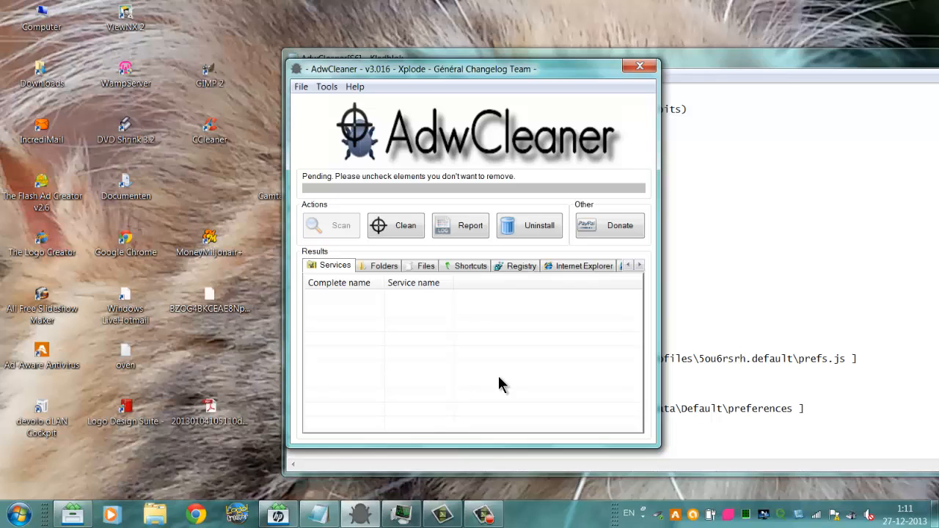
mouse_move(382, 349)
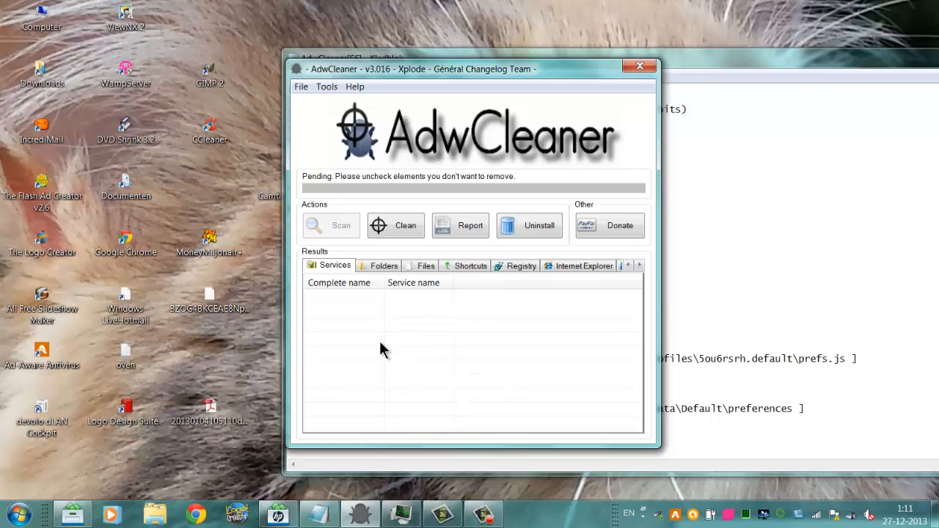
Review the Files, Registry, Internet Explorer, Firefox and Chrome result categories, leaving all items marked
left_click(339, 281)
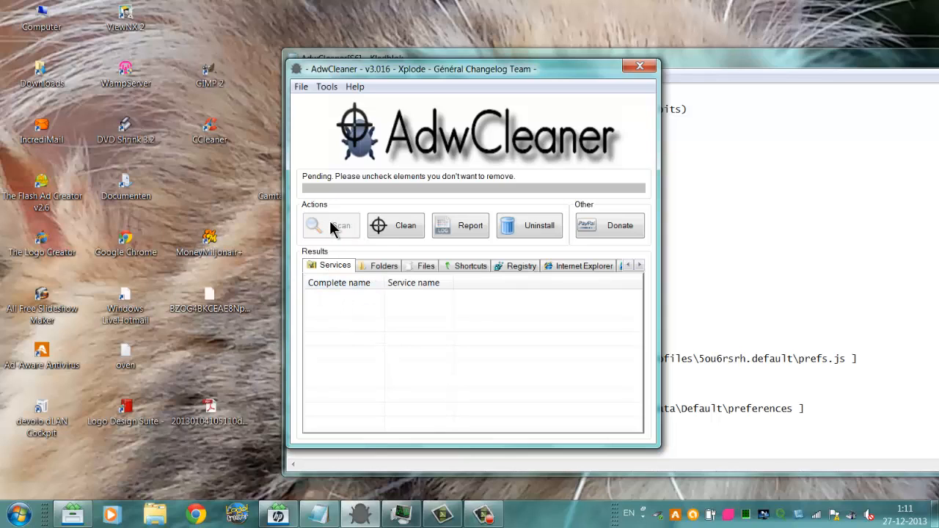
left_click(426, 266)
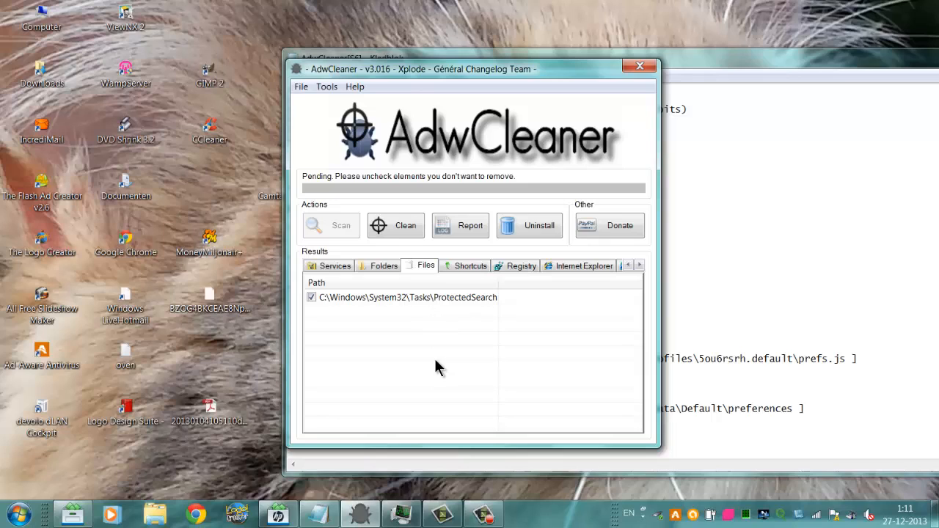
left_click(522, 265)
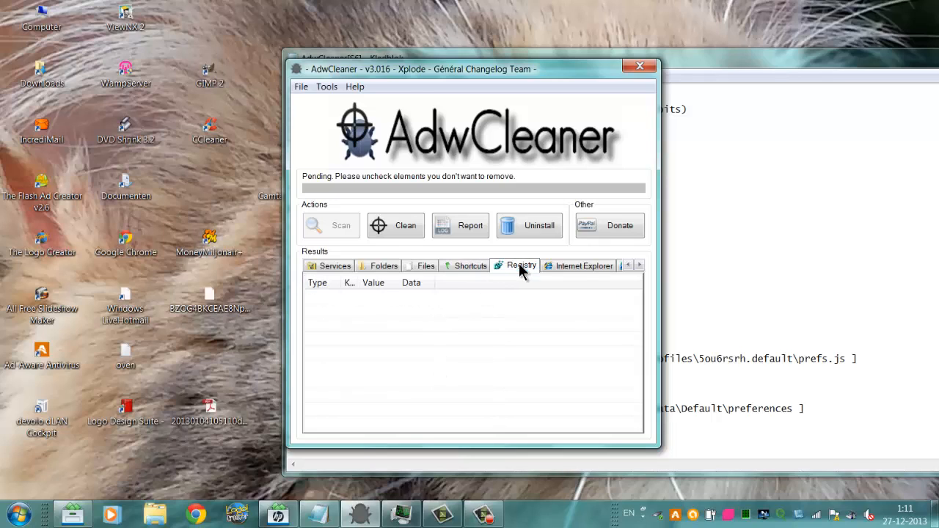
left_click(584, 266)
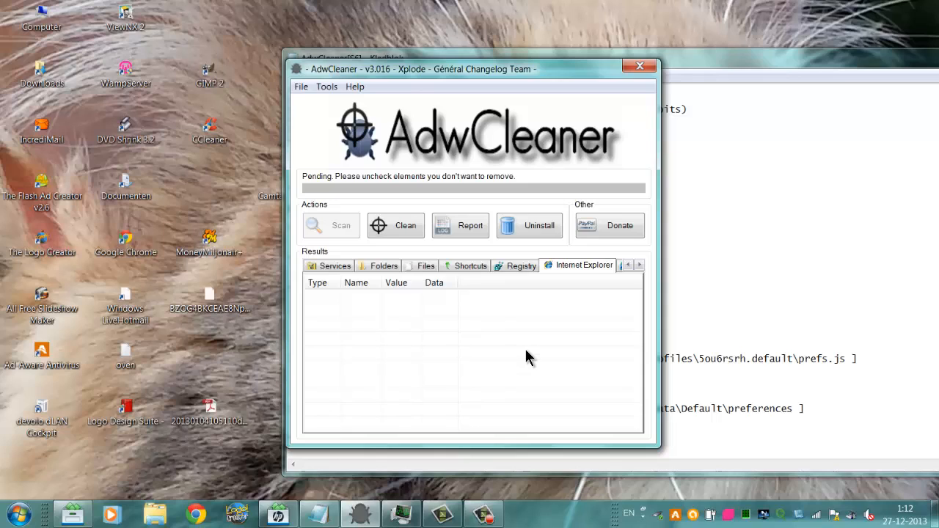
mouse_move(297, 277)
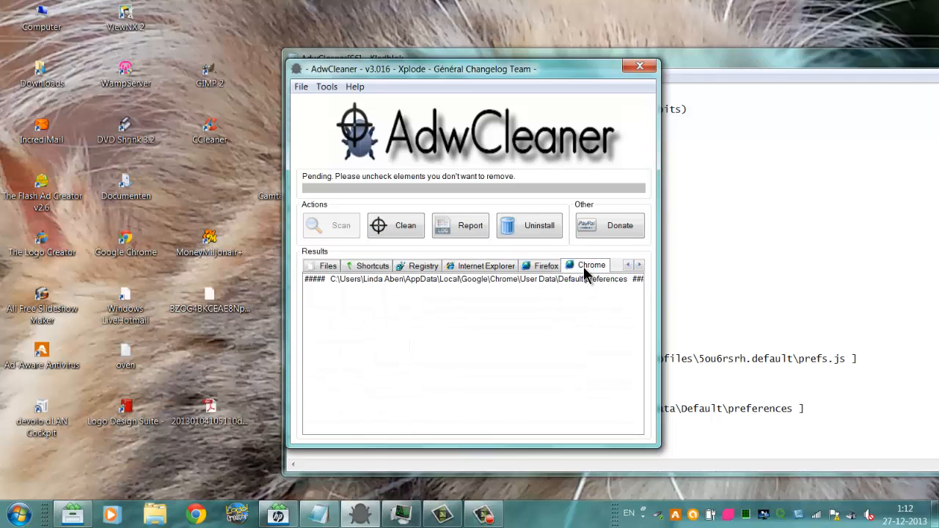
left_click(481, 265)
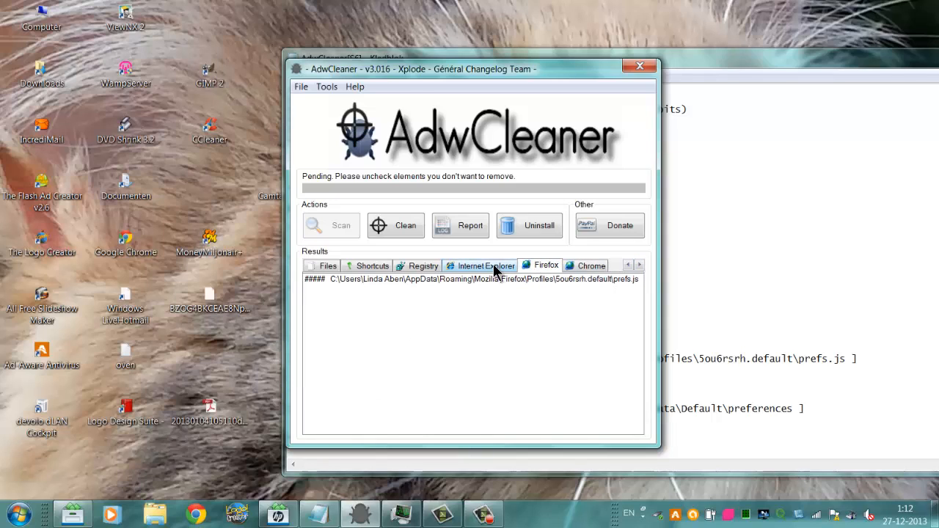
left_click(422, 265)
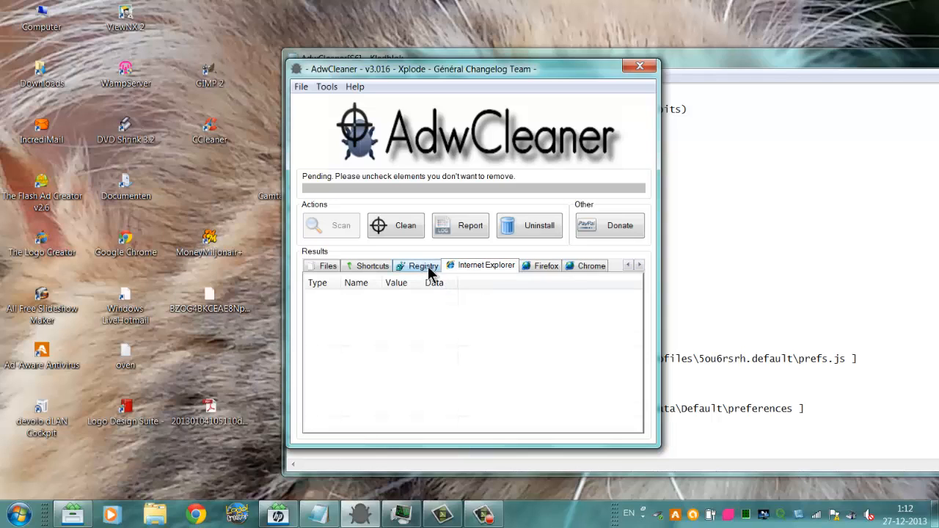
left_click(591, 264)
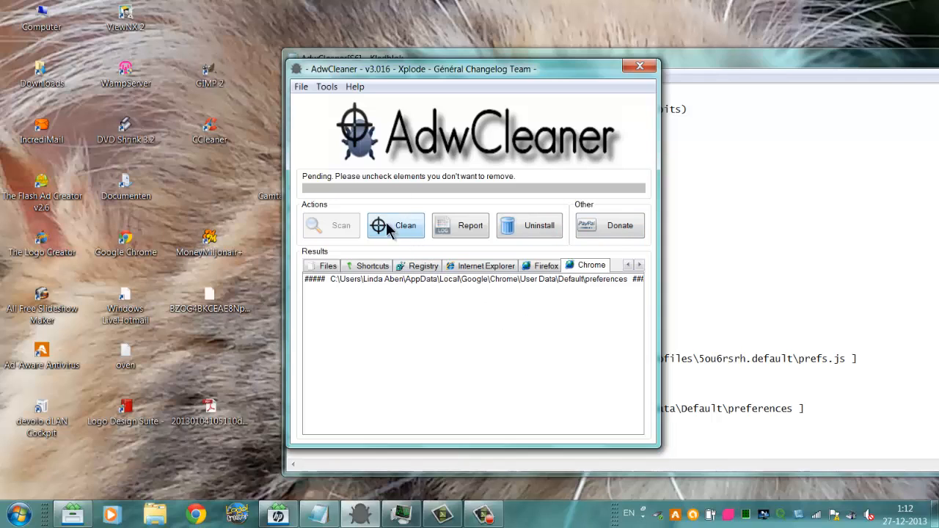
mouse_move(428, 242)
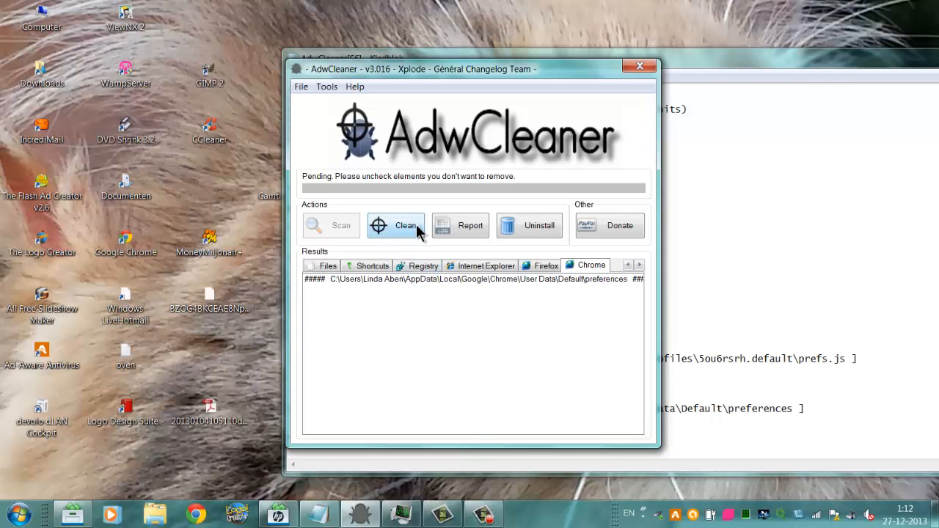
mouse_move(531, 153)
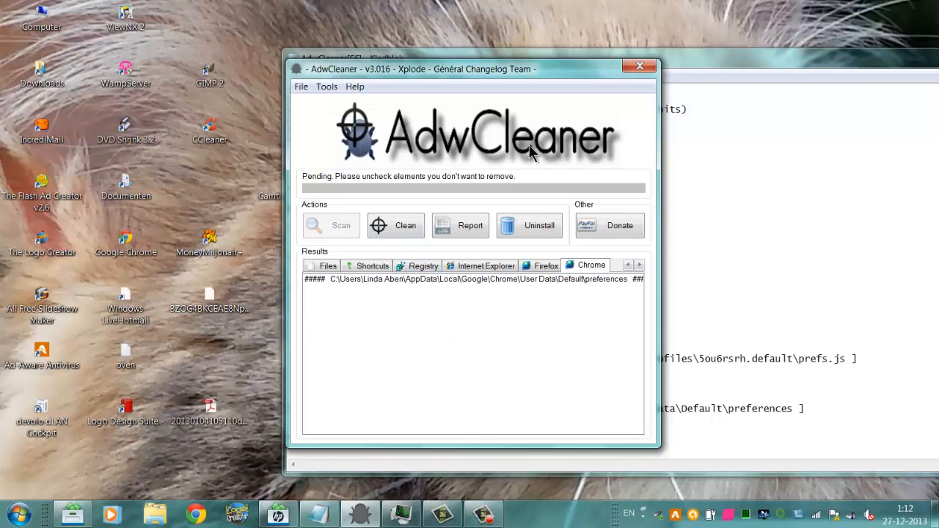
mouse_move(449, 183)
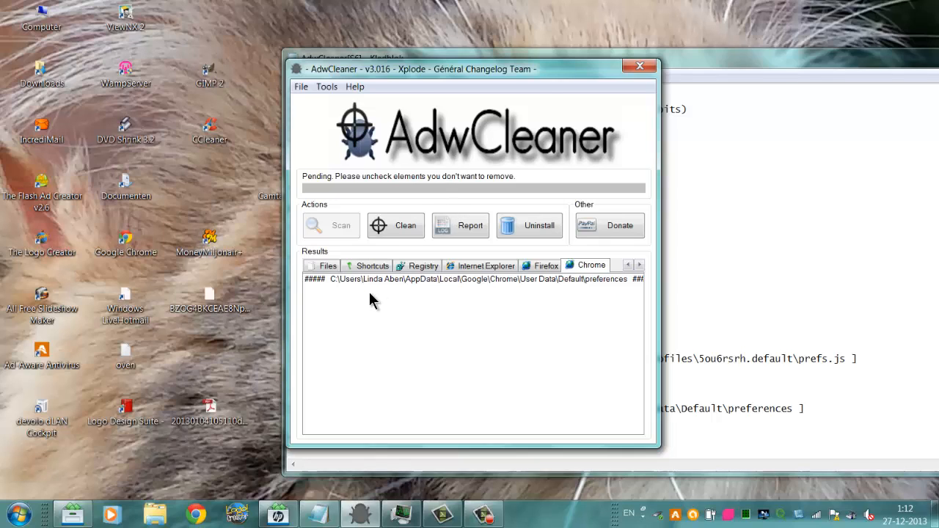
mouse_move(610, 226)
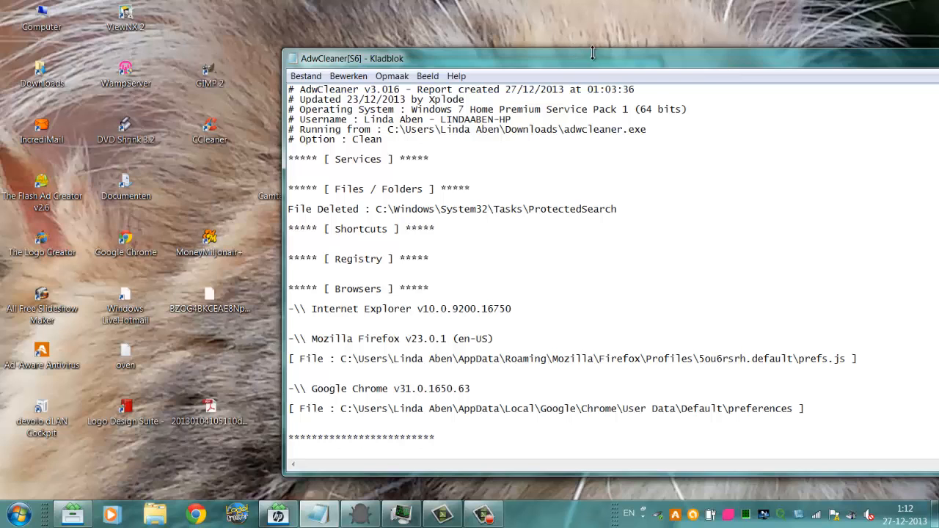
Widen the Notepad report window and read through the deleted task and browser preference entries
left_click_drag(592, 52, 455, 40)
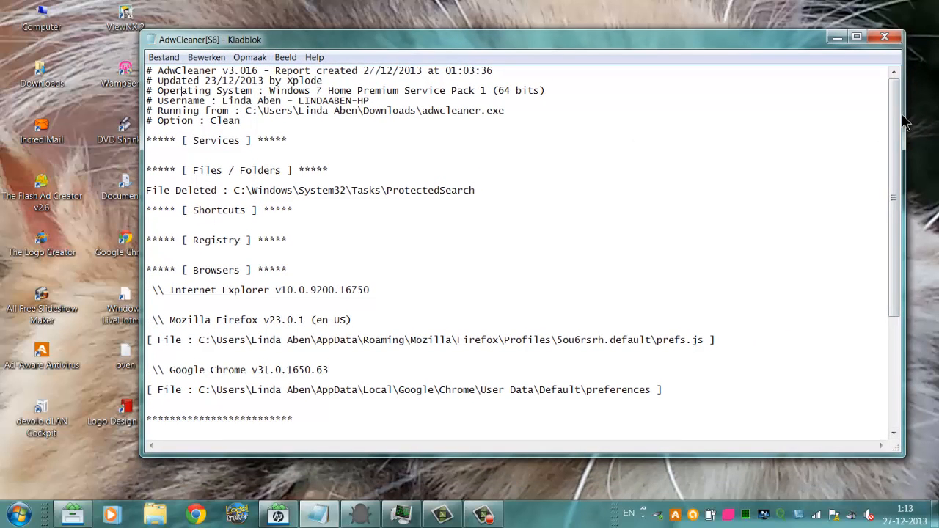
scroll("down", 3)
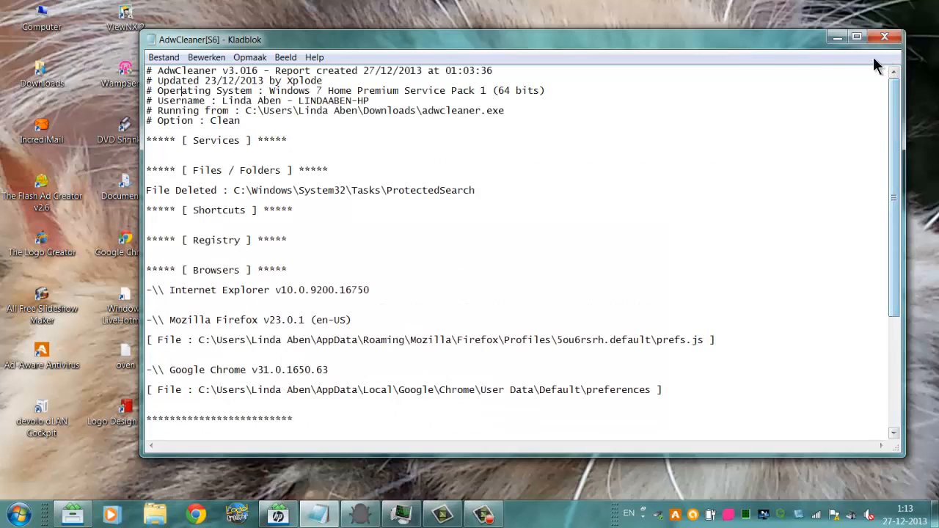
mouse_move(718, 200)
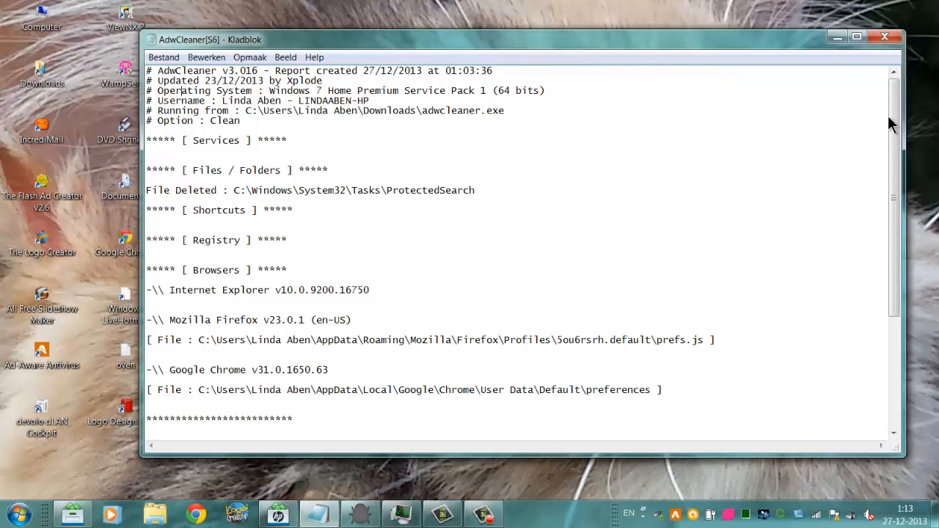
mouse_move(156, 382)
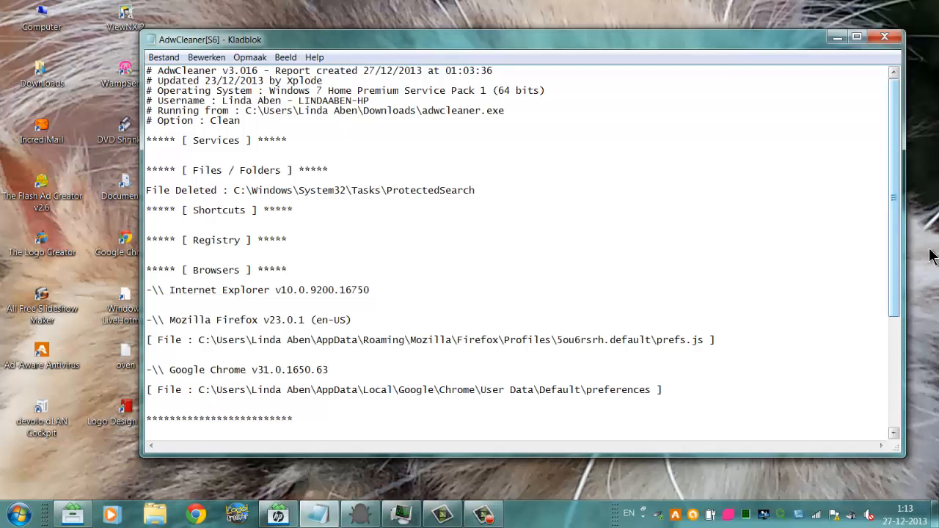
scroll("down", 3)
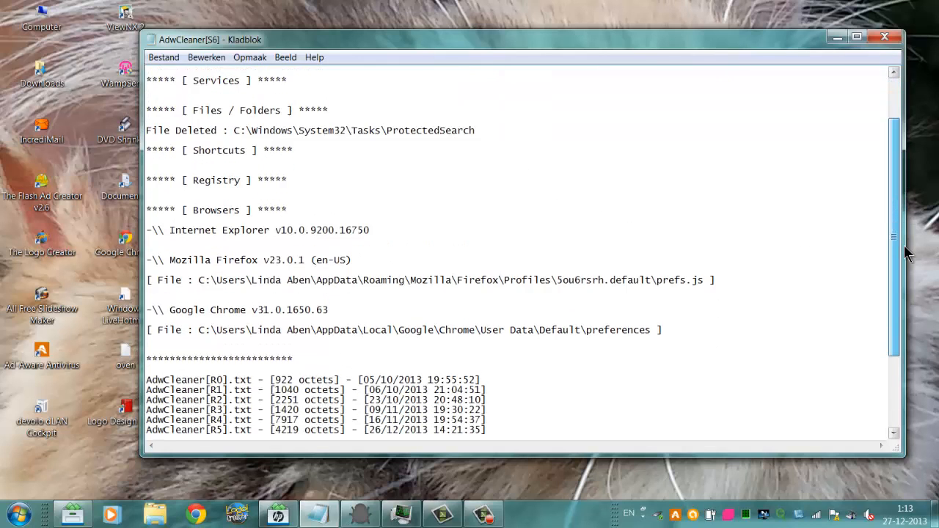
scroll("down", 3)
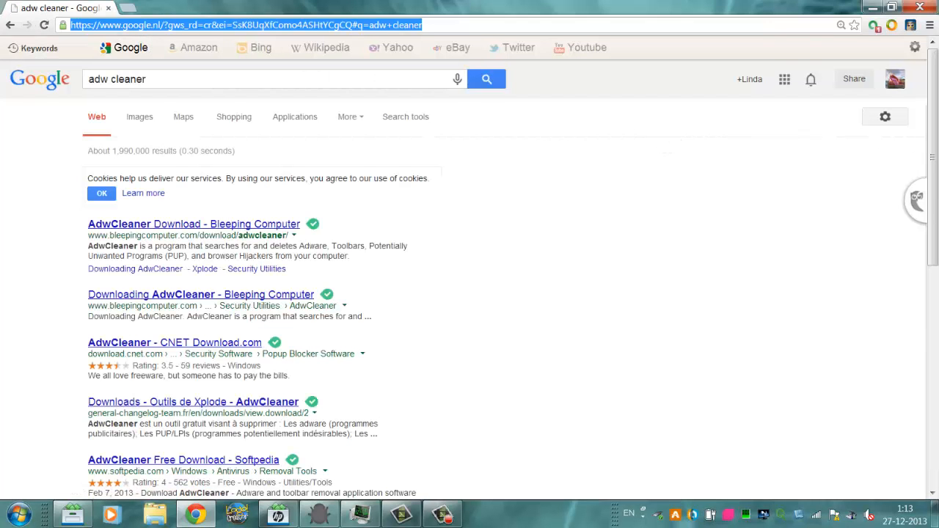
Scroll the 'adw cleaner' Google results past Bleeping Computer, CNET, Xplode and Softpedia links
scroll("down", 3)
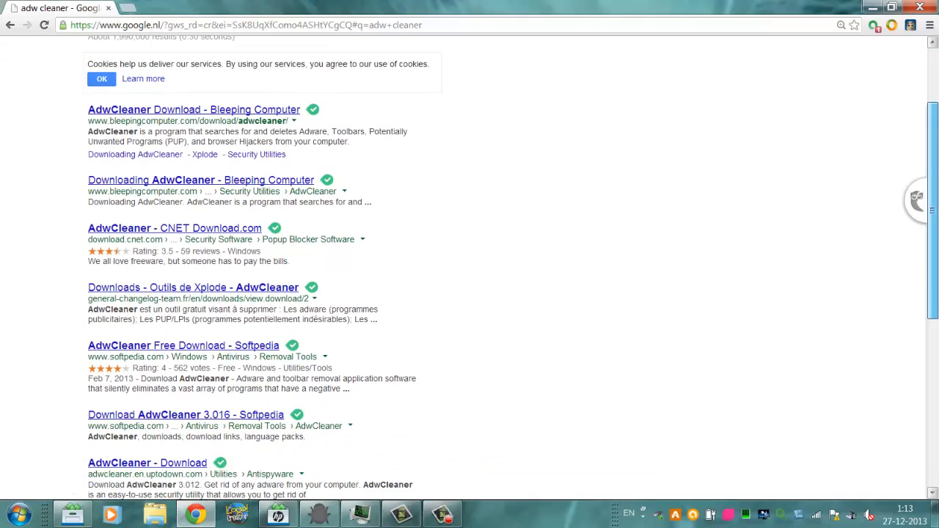
scroll("down", 3)
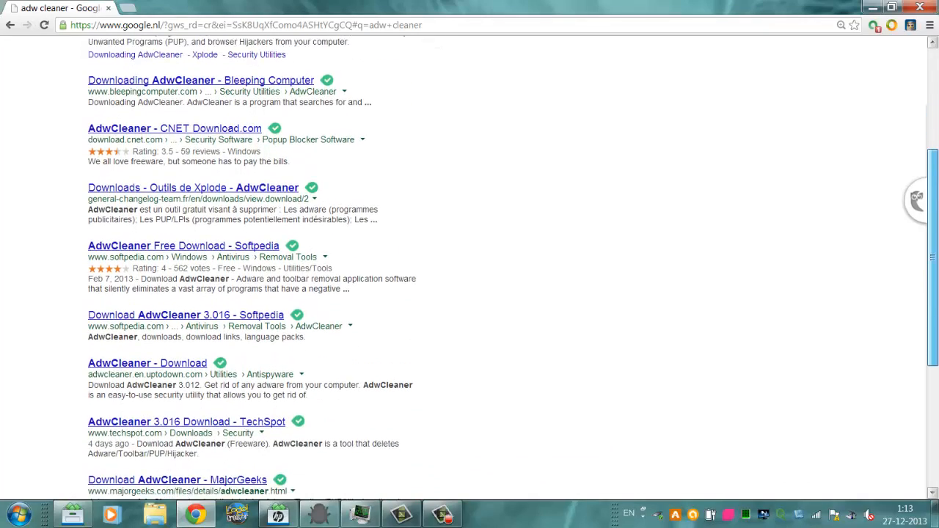
scroll("down", 3)
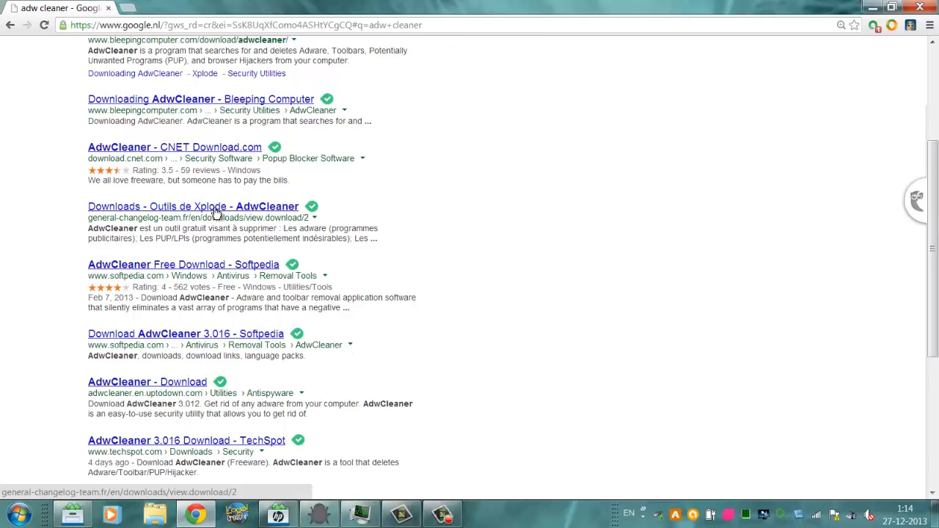
Open the Xplode AdwCleaner page on general-changelog-team.fr and reach its download details
left_click(194, 205)
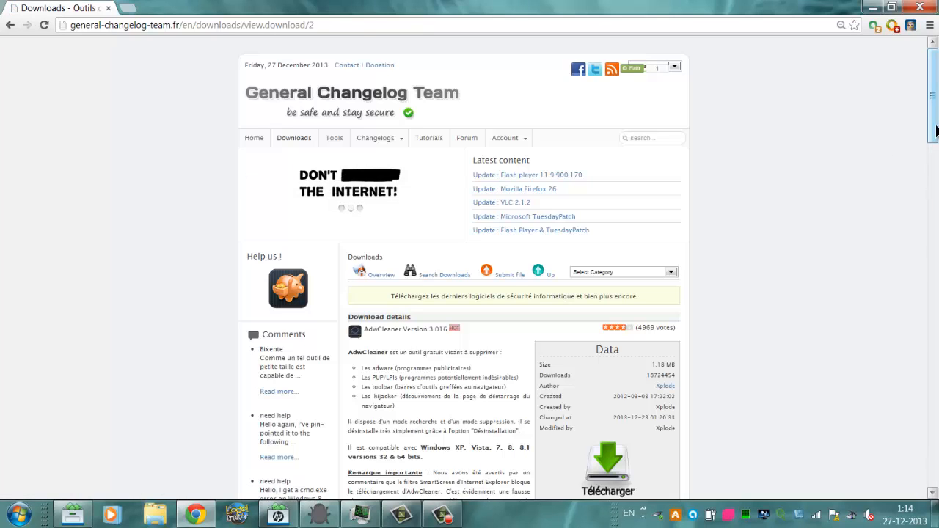
scroll("down", 3)
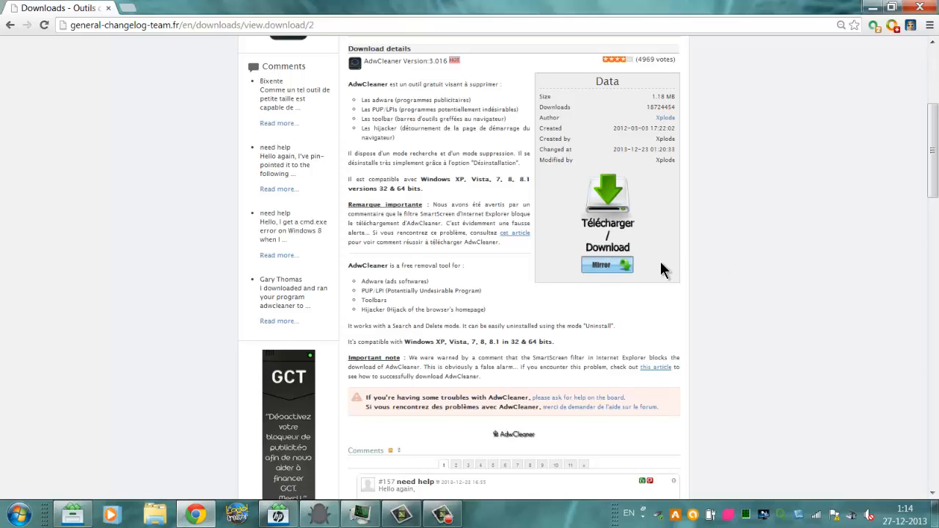
mouse_move(672, 267)
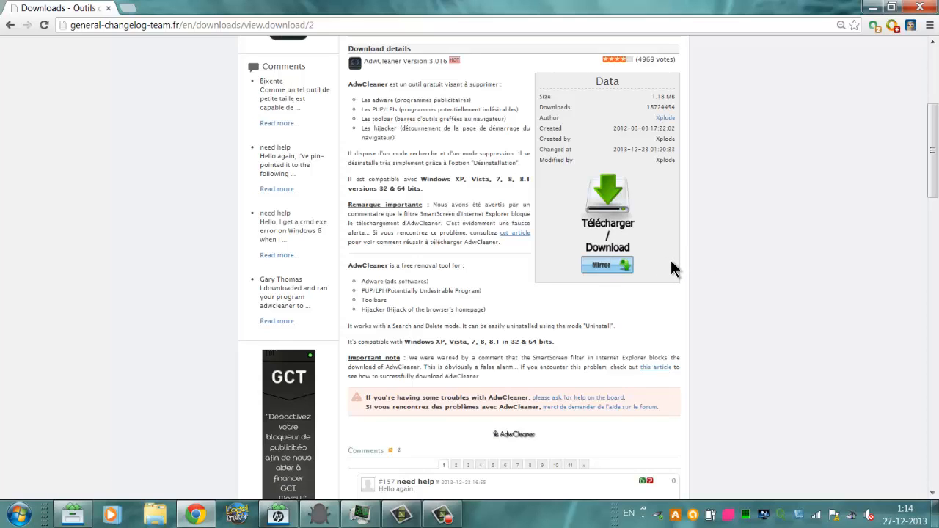
mouse_move(701, 256)
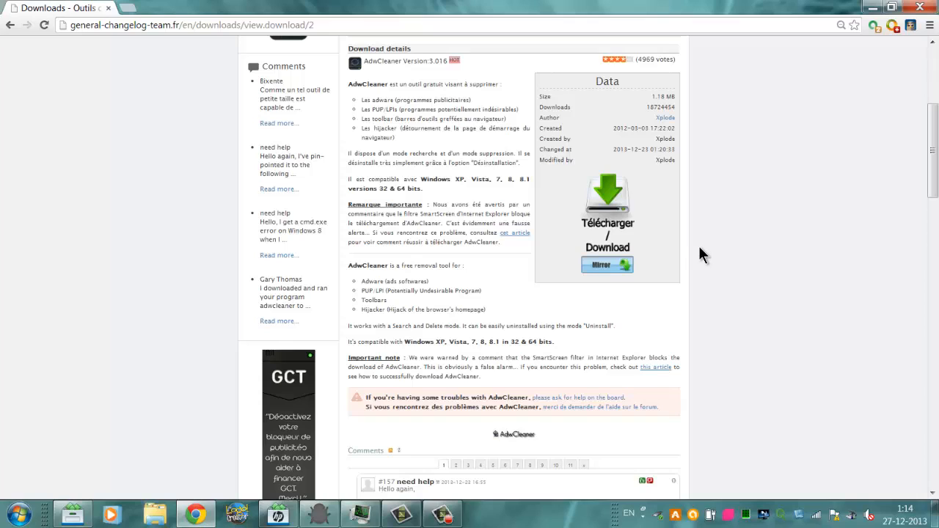
mouse_move(691, 204)
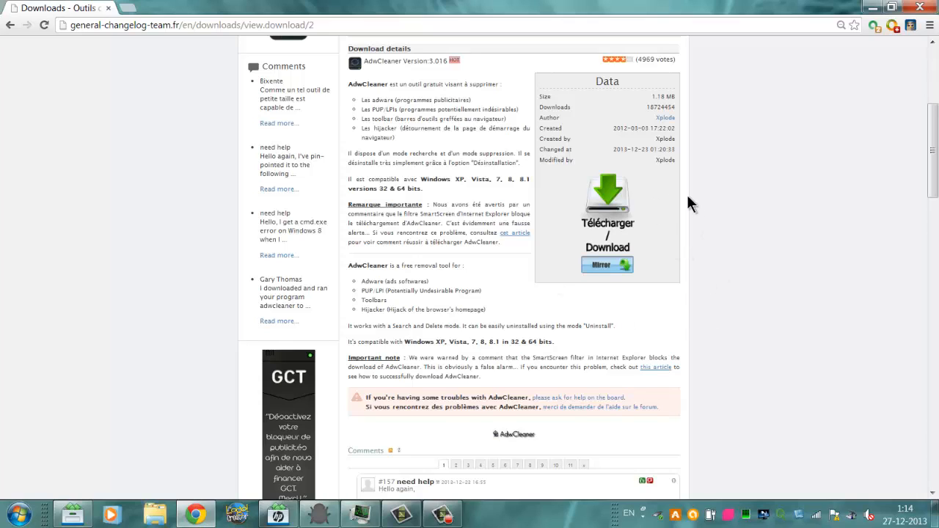
mouse_move(716, 265)
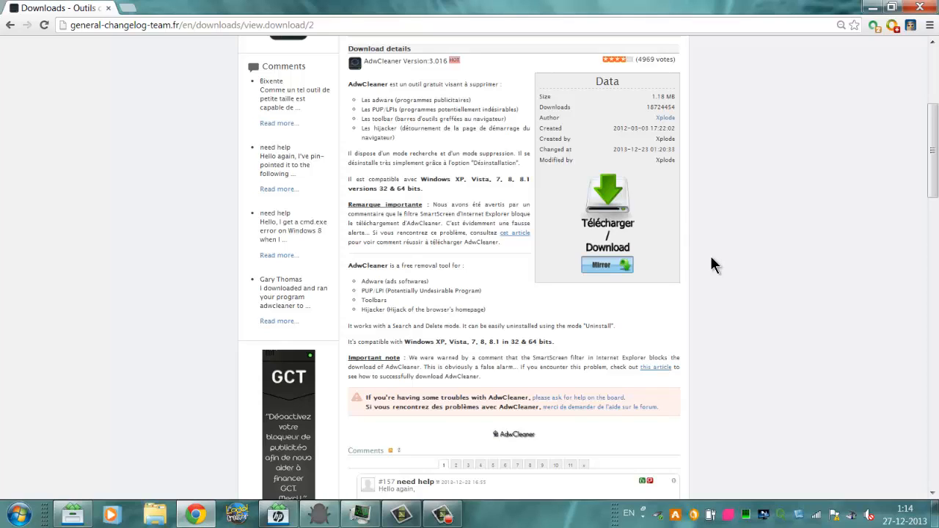
mouse_move(766, 194)
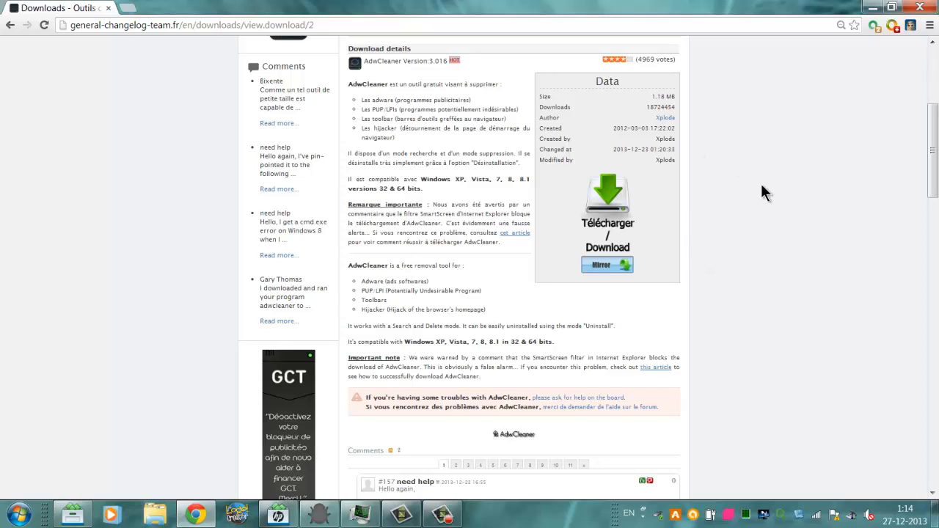
mouse_move(748, 194)
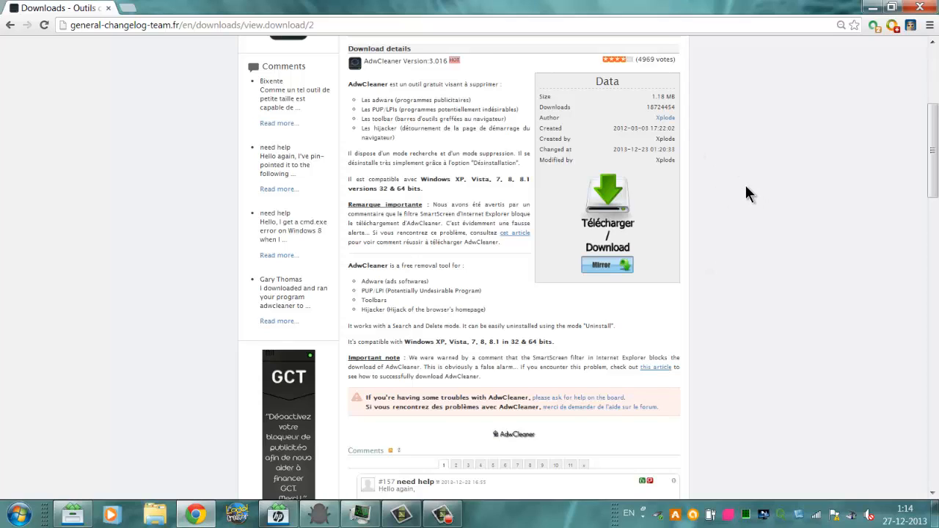